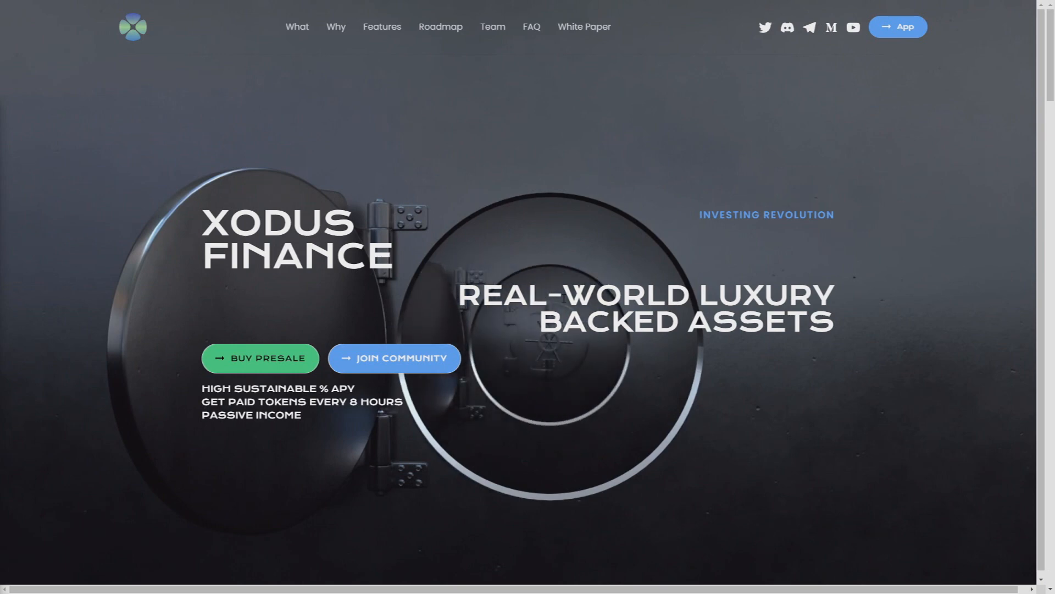
Scroll to the XOD Early Backer Bonus Initiative with Round 1 and Round 2 tiers, launch time TBA
{"action": "scroll", "scroll_direction": "down", "scroll_amount": 3}
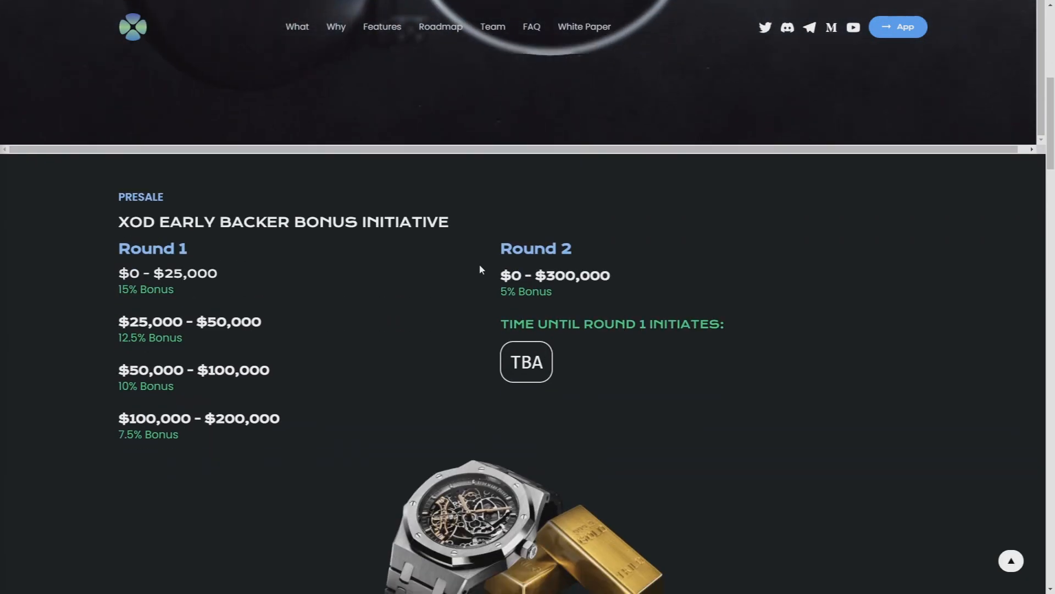
{"action": "scroll", "scroll_direction": "down", "scroll_amount": 3}
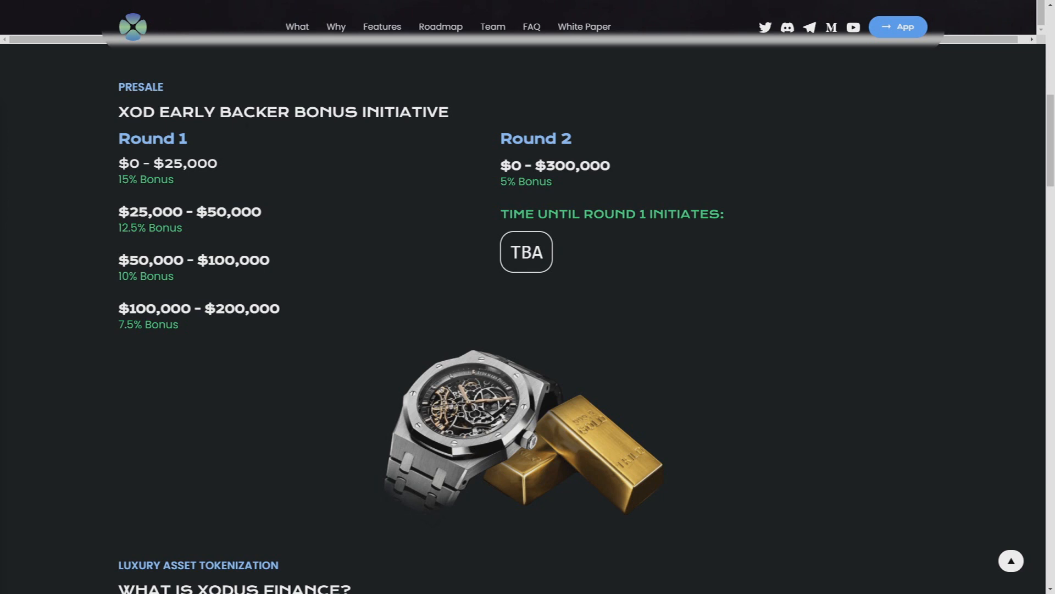
Scroll to the six feature descriptions: certification, vault storage, staking, treasury, luxury items, minting
{"action": "scroll", "scroll_direction": "down", "scroll_amount": 3}
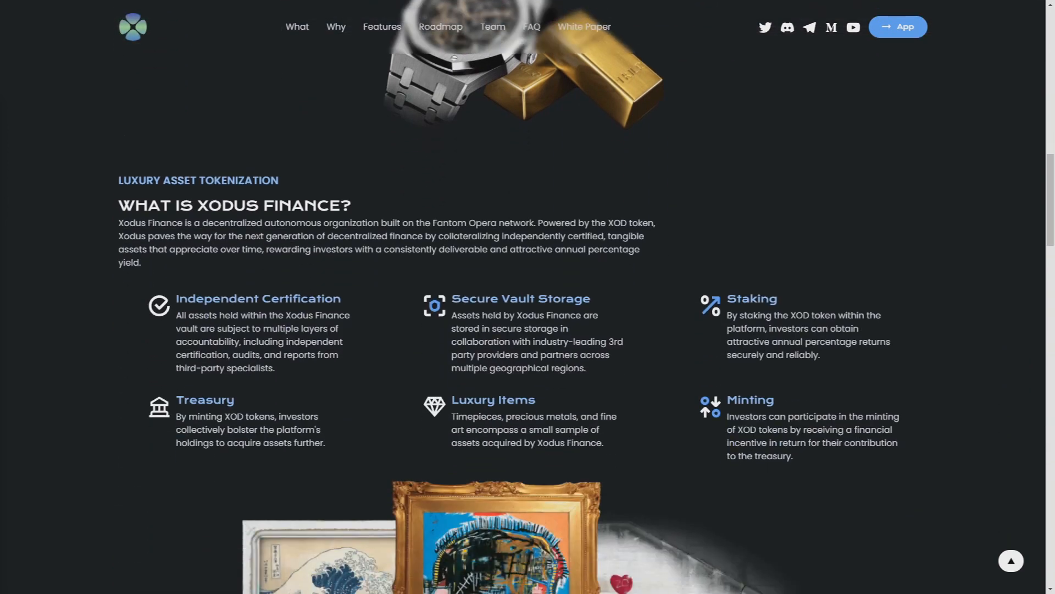
{"action": "scroll", "scroll_direction": "down", "scroll_amount": 3}
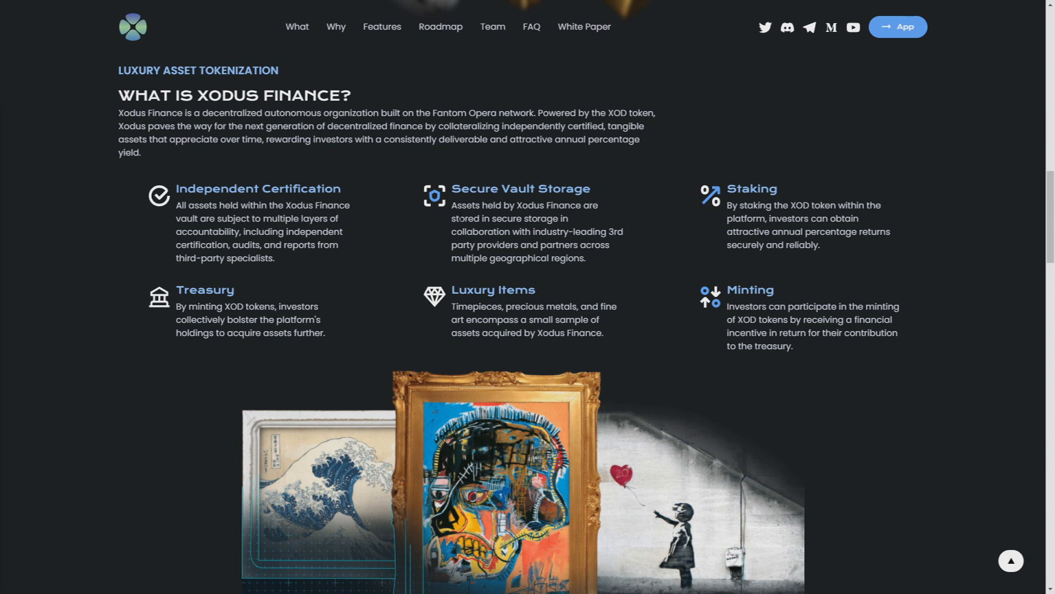
{"action": "mouse_move", "coordinate": [703, 187]}
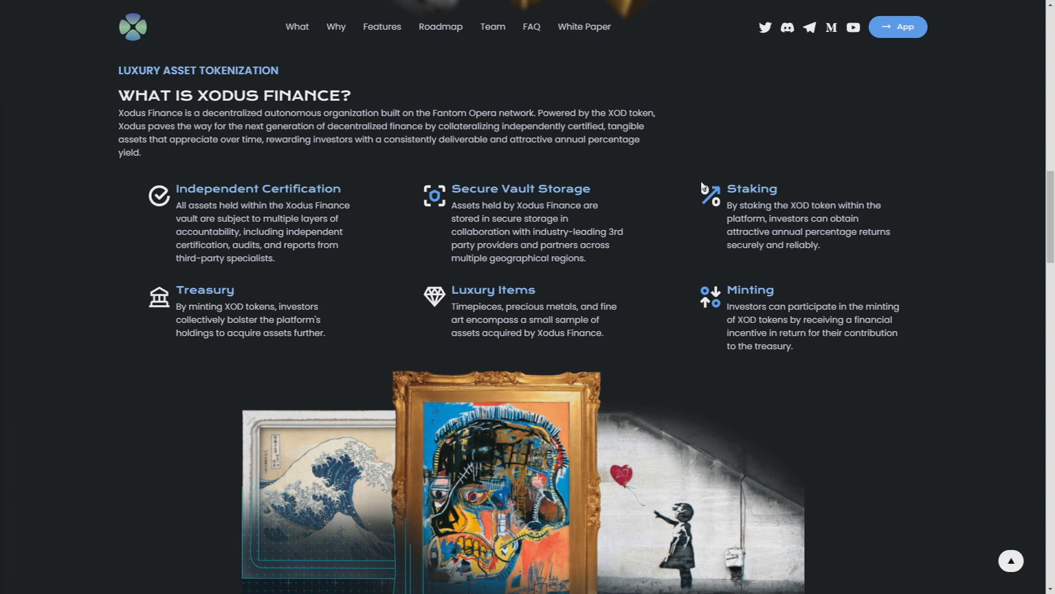
Scroll to the Why Xodus? points on real-world assets, liquidity, loaning protocols and NAAS
{"action": "scroll", "scroll_direction": "down", "scroll_amount": 3}
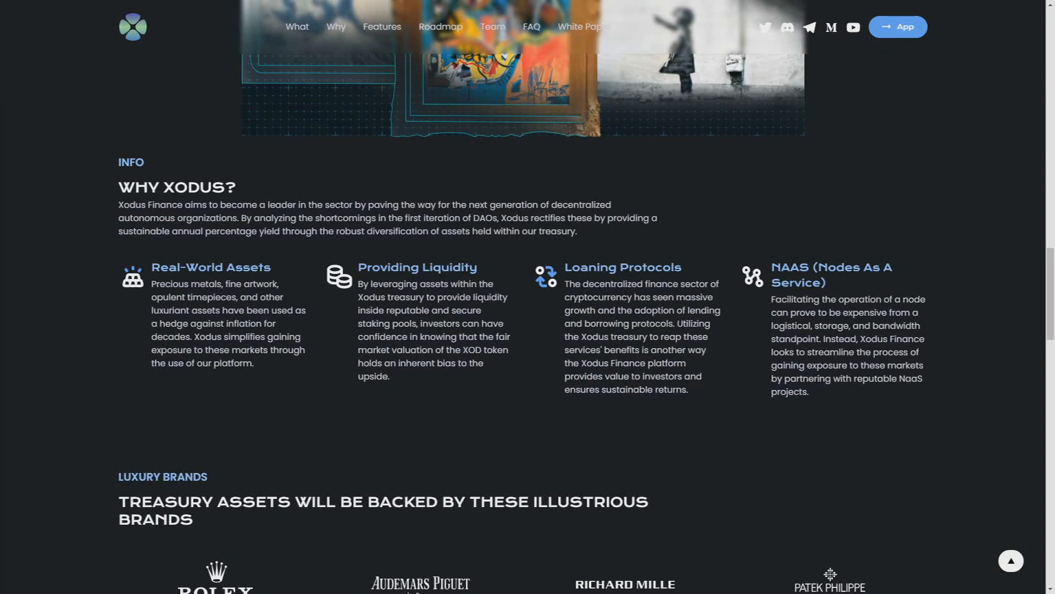
{"action": "mouse_move", "coordinate": [423, 191]}
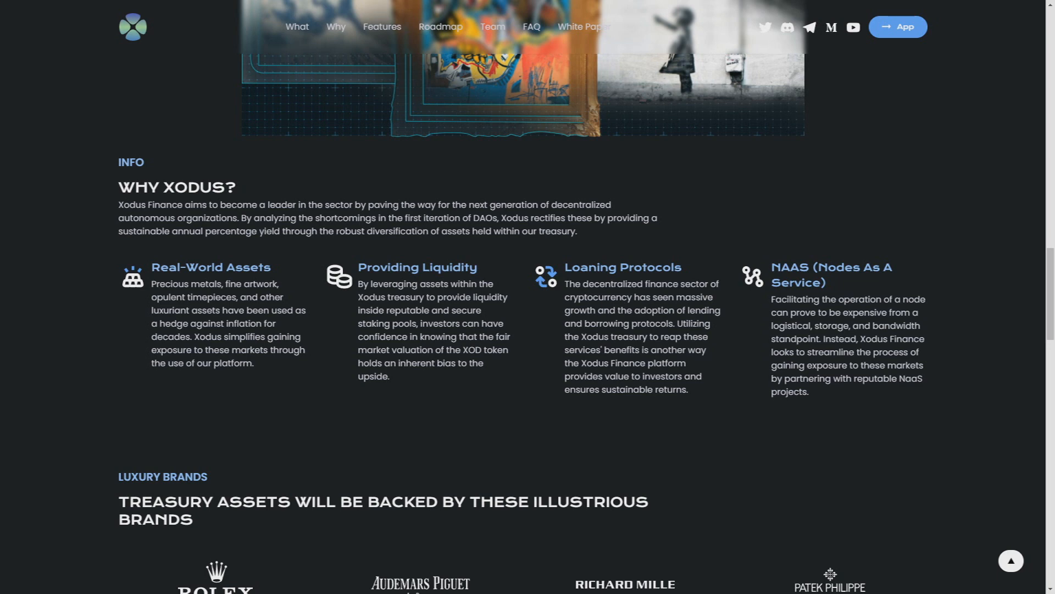
Scroll to the luxury brands grid showing Rolex, Audemars Piguet, Paxos, Bitcoin and other logos
{"action": "scroll", "scroll_direction": "down", "scroll_amount": 3}
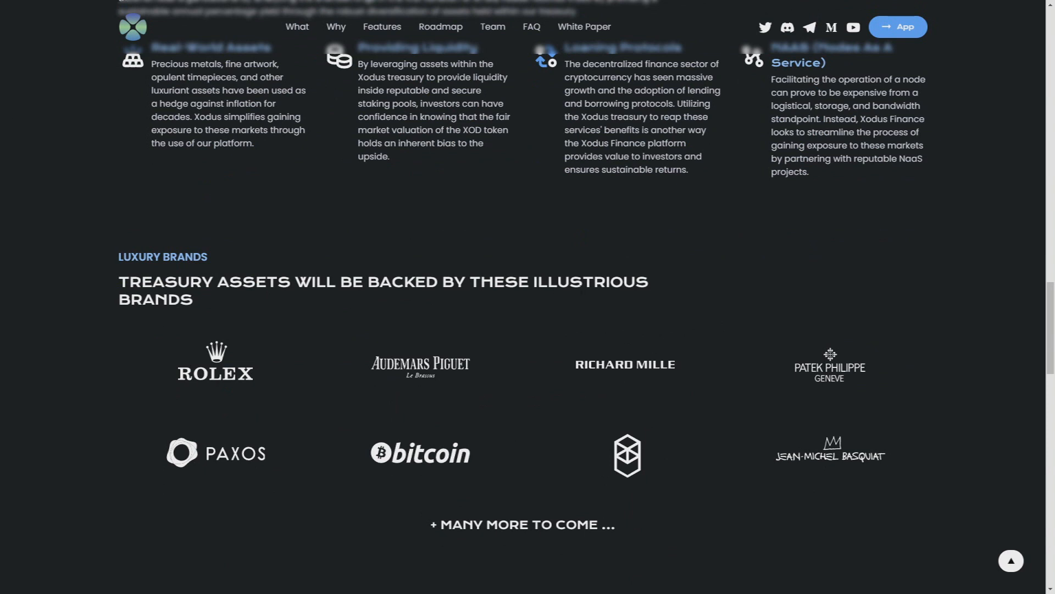
{"action": "mouse_move", "coordinate": [215, 367]}
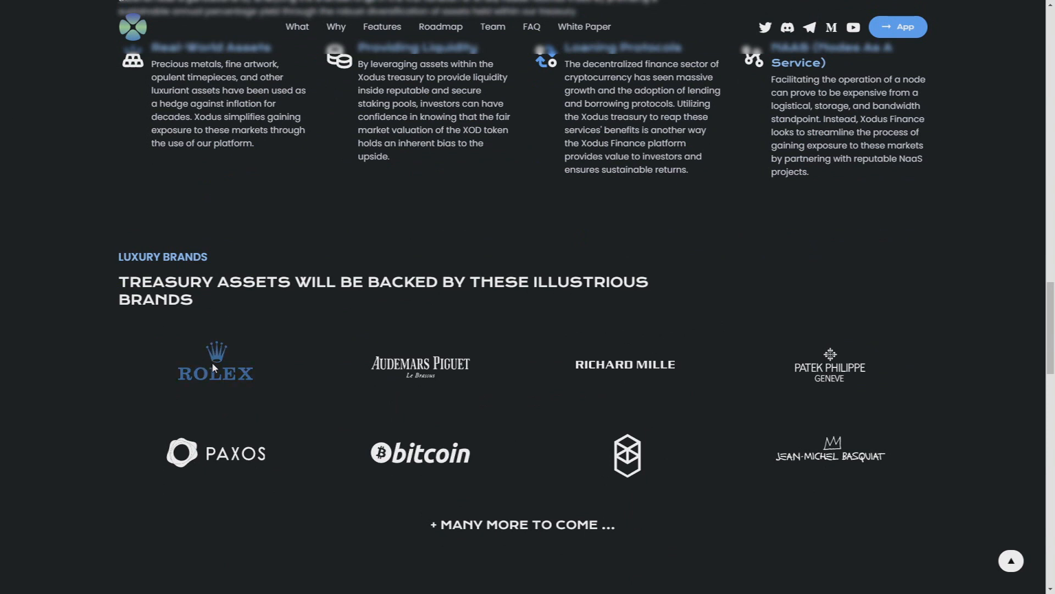
{"action": "mouse_move", "coordinate": [225, 380]}
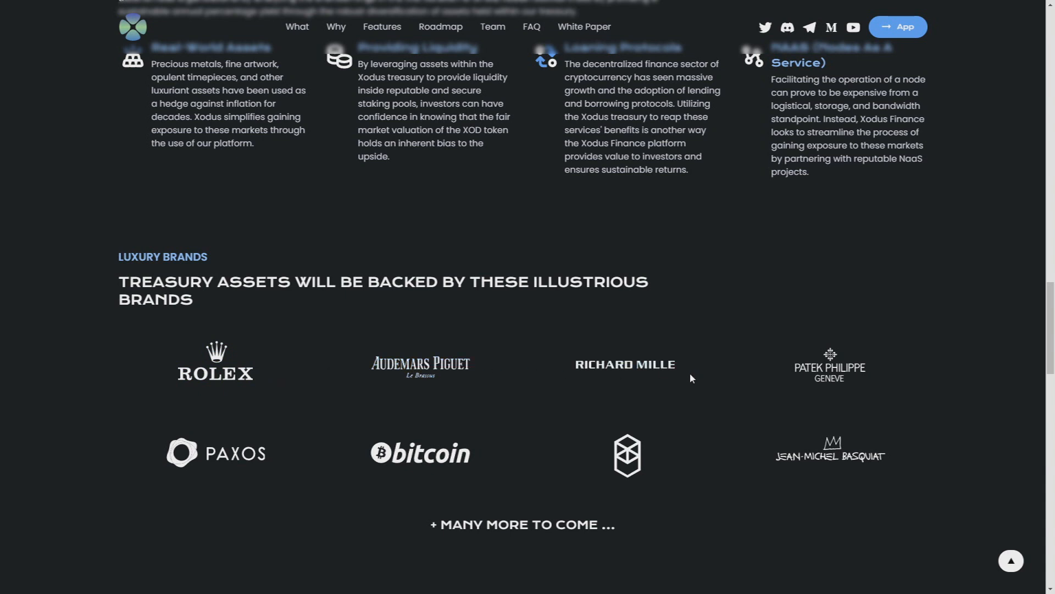
{"action": "mouse_move", "coordinate": [216, 451]}
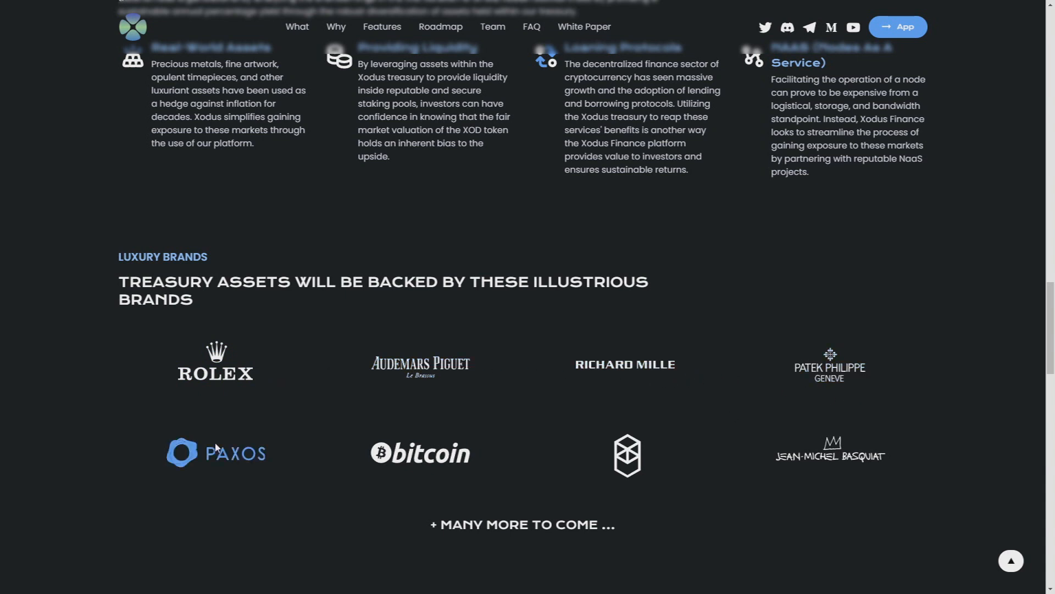
{"action": "mouse_move", "coordinate": [435, 461]}
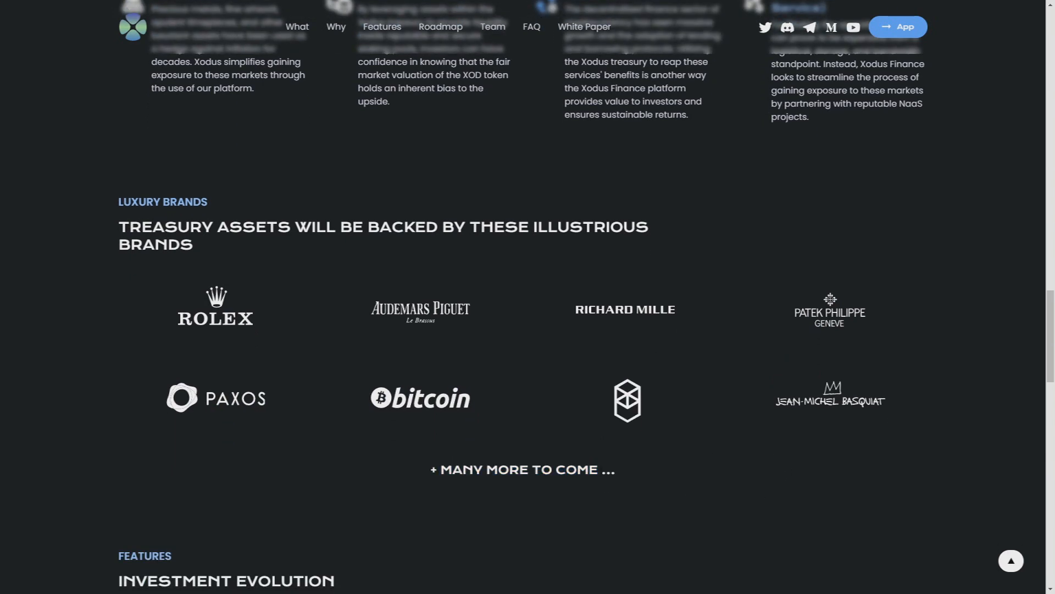
Scroll through the Investment Evolution features down to the presale token allocation donut chart
{"action": "scroll", "scroll_direction": "down", "scroll_amount": 3}
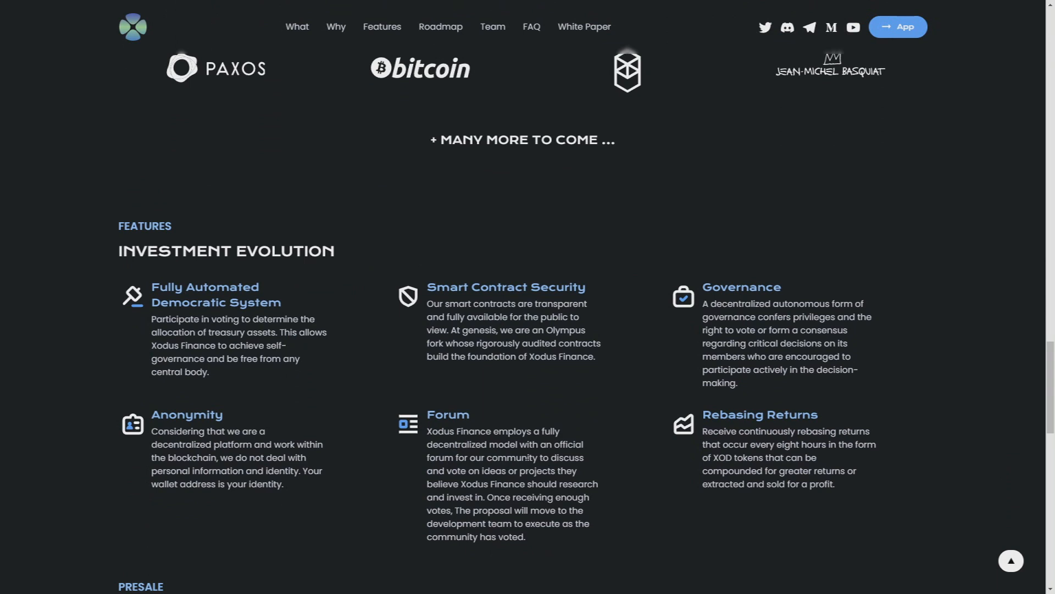
{"action": "mouse_move", "coordinate": [564, 422]}
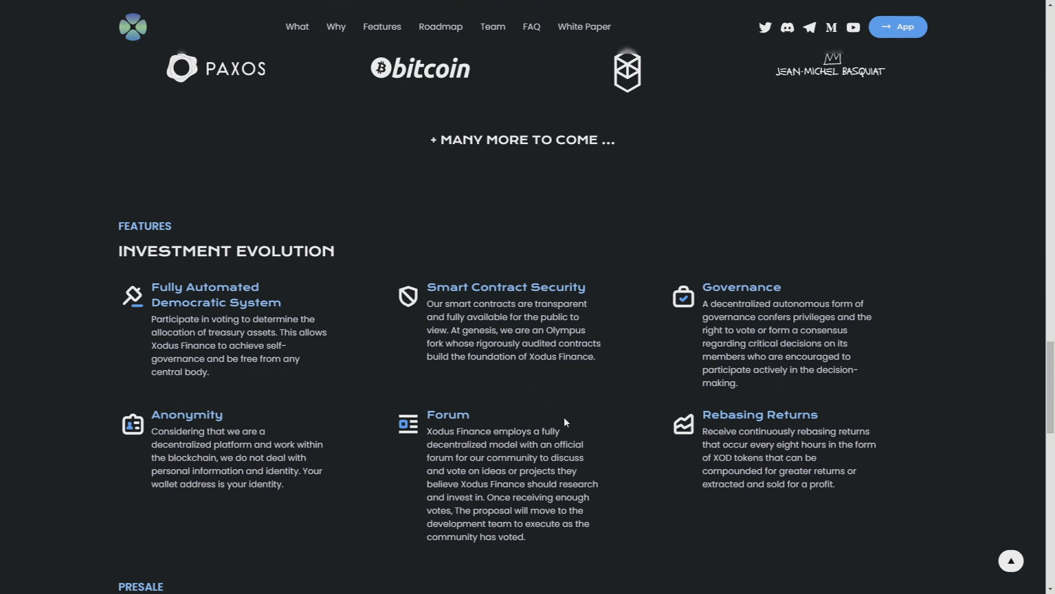
{"action": "mouse_move", "coordinate": [563, 426]}
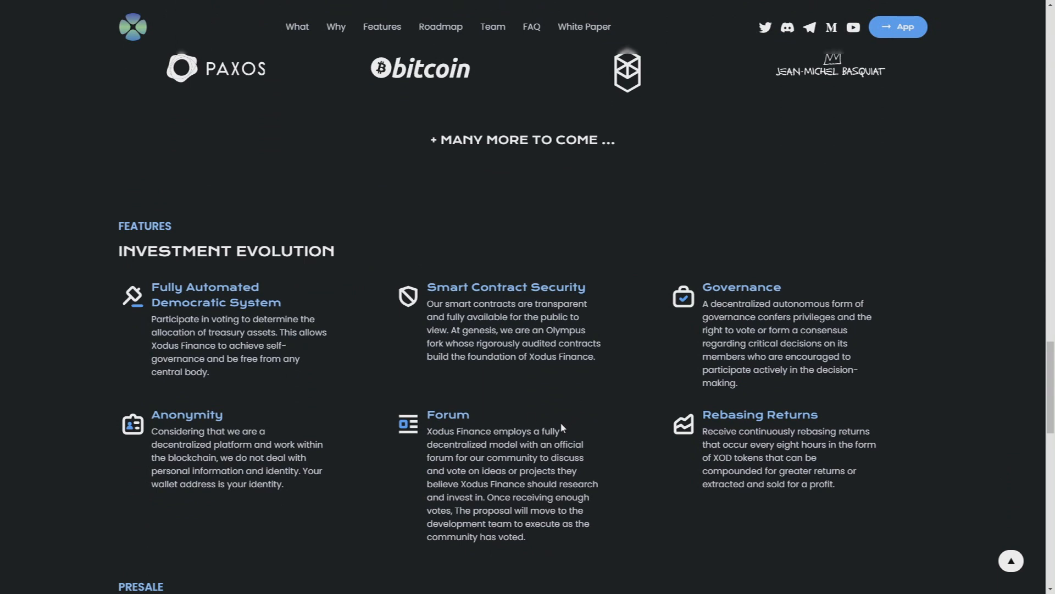
{"action": "mouse_move", "coordinate": [562, 428]}
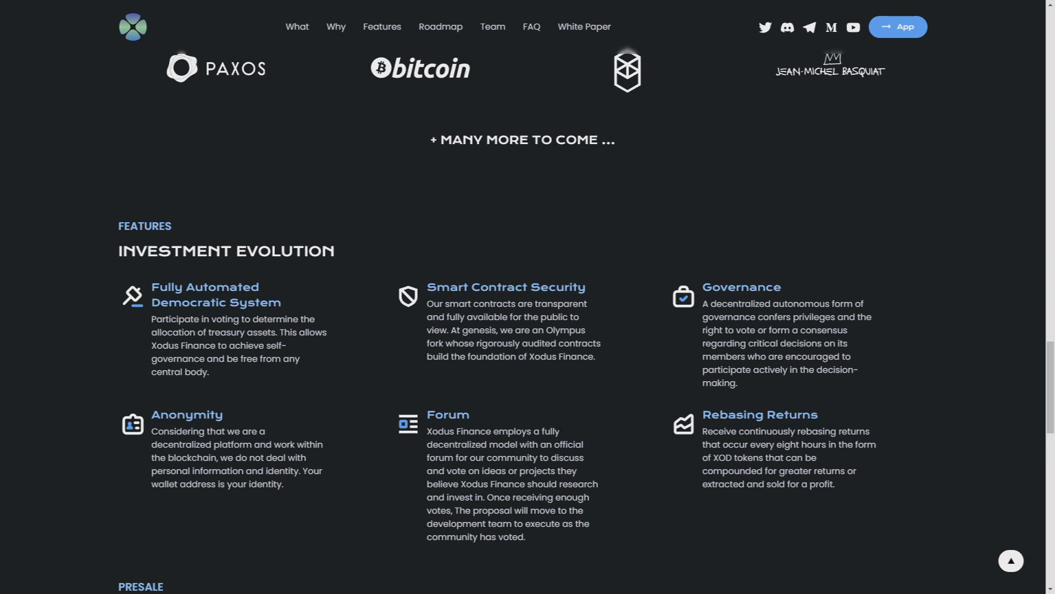
{"action": "scroll", "scroll_direction": "down", "scroll_amount": 3}
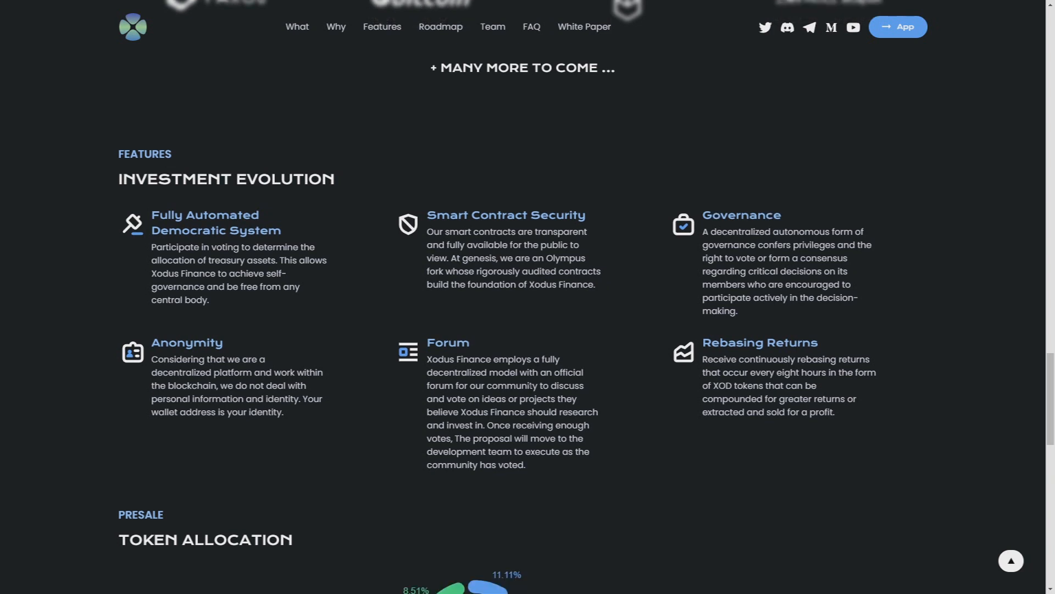
{"action": "scroll", "scroll_direction": "down", "scroll_amount": 3}
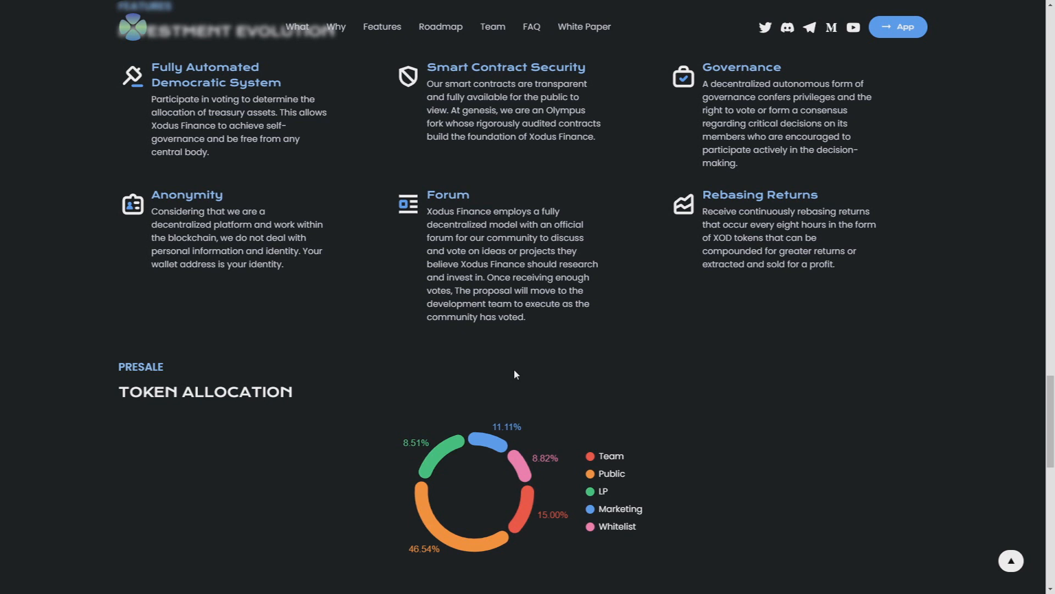
Scroll past the token allocation chart to the 2022 XOD roadmap quarterly milestones
{"action": "scroll", "scroll_direction": "down", "scroll_amount": 3}
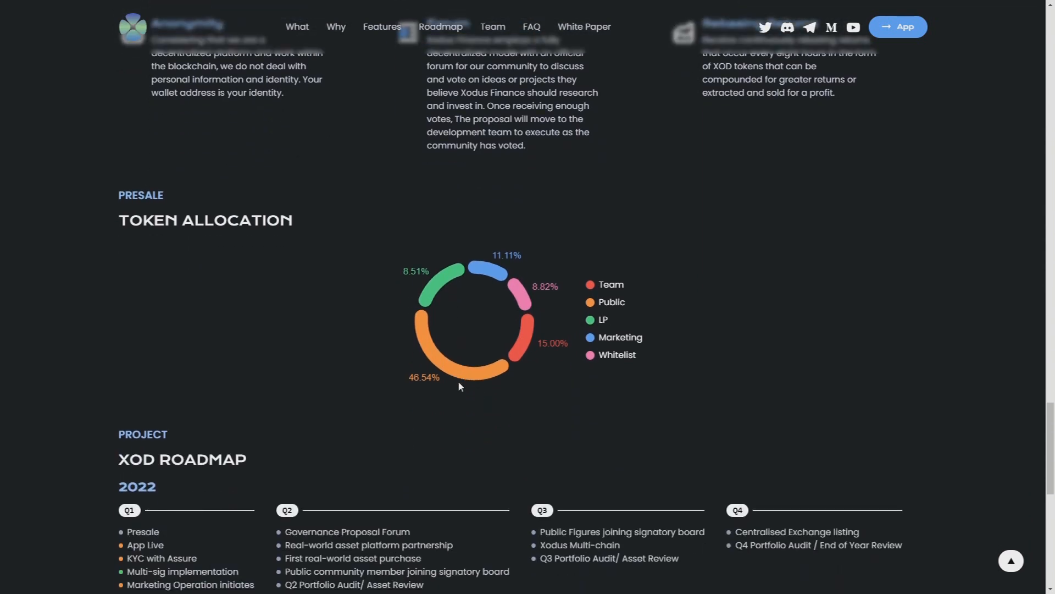
{"action": "scroll", "scroll_direction": "down", "scroll_amount": 3}
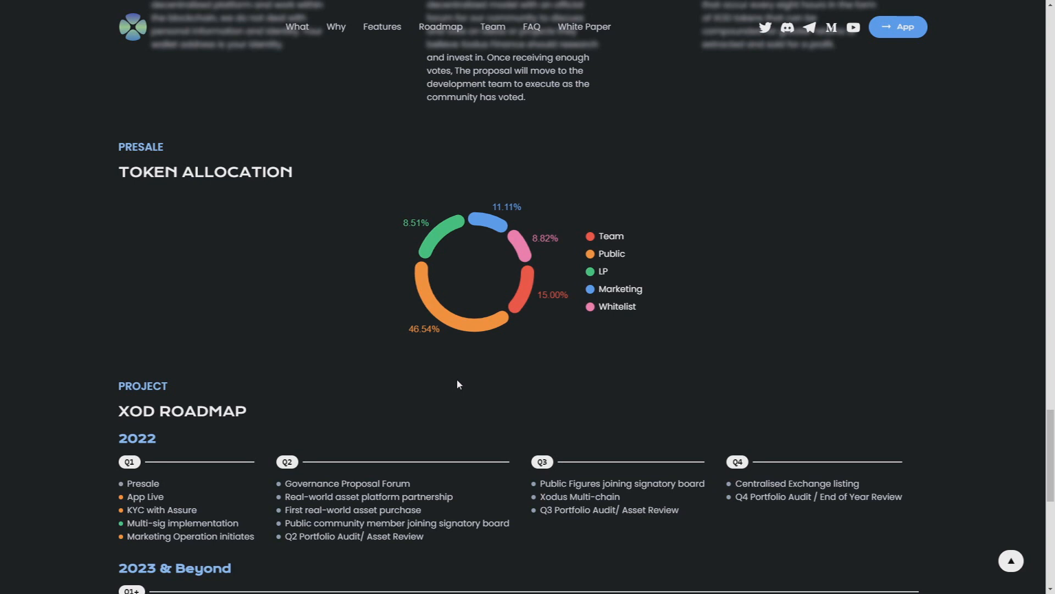
Scroll through the 2023 & Beyond roadmap items down to the five-question FAQ above the footer
{"action": "scroll", "scroll_direction": "down", "scroll_amount": 3}
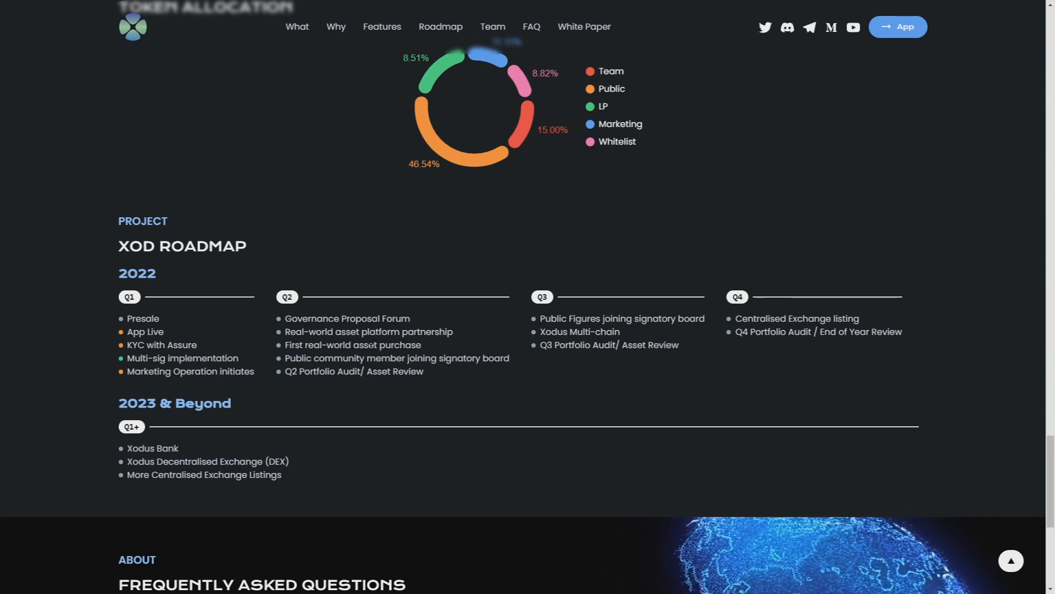
{"action": "mouse_move", "coordinate": [860, 205]}
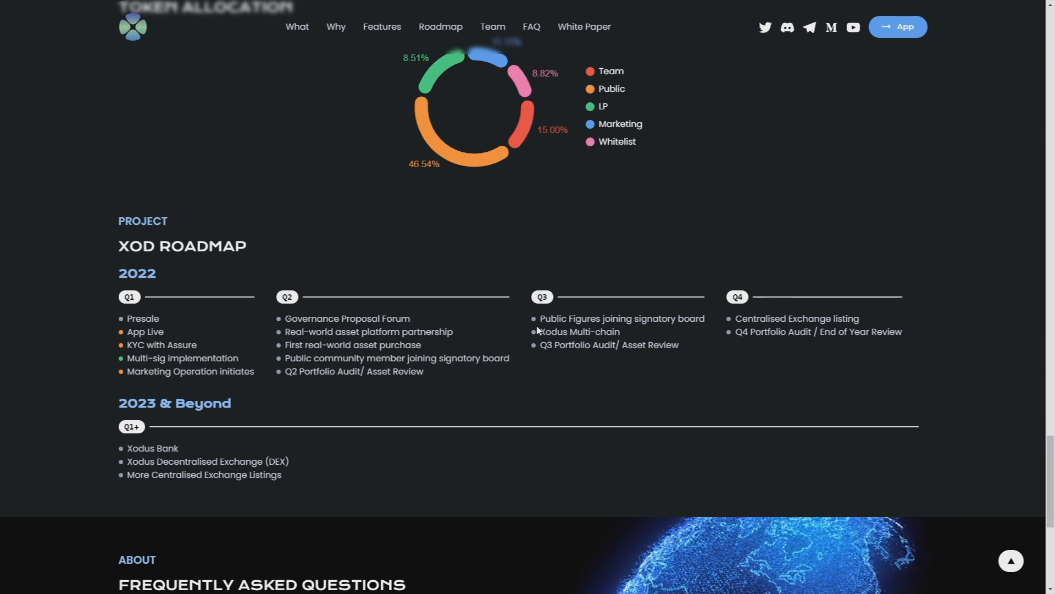
{"action": "mouse_move", "coordinate": [524, 325]}
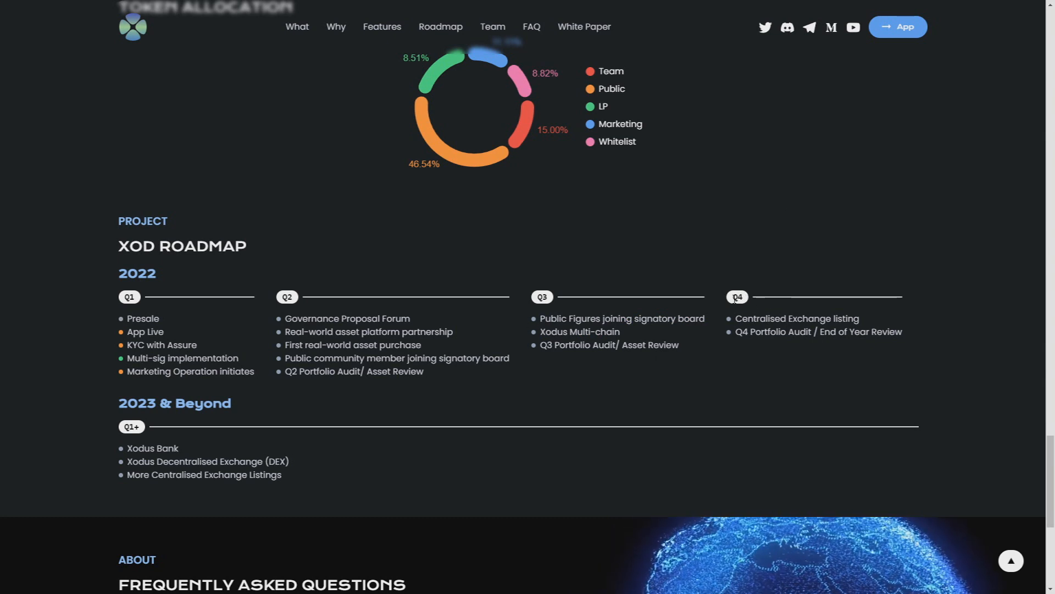
{"action": "mouse_move", "coordinate": [841, 329]}
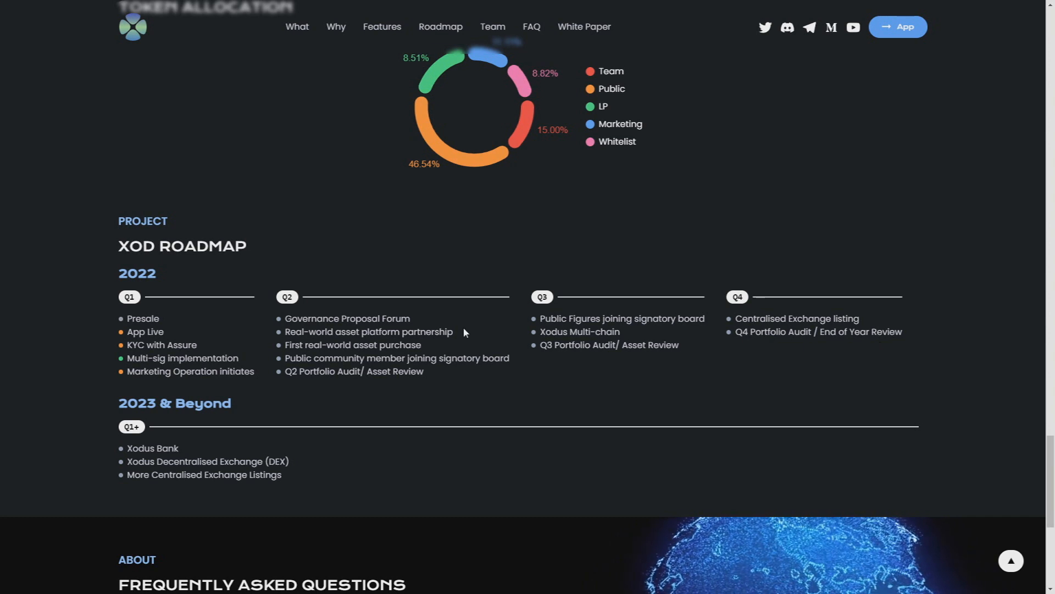
{"action": "scroll", "scroll_direction": "down", "scroll_amount": 3}
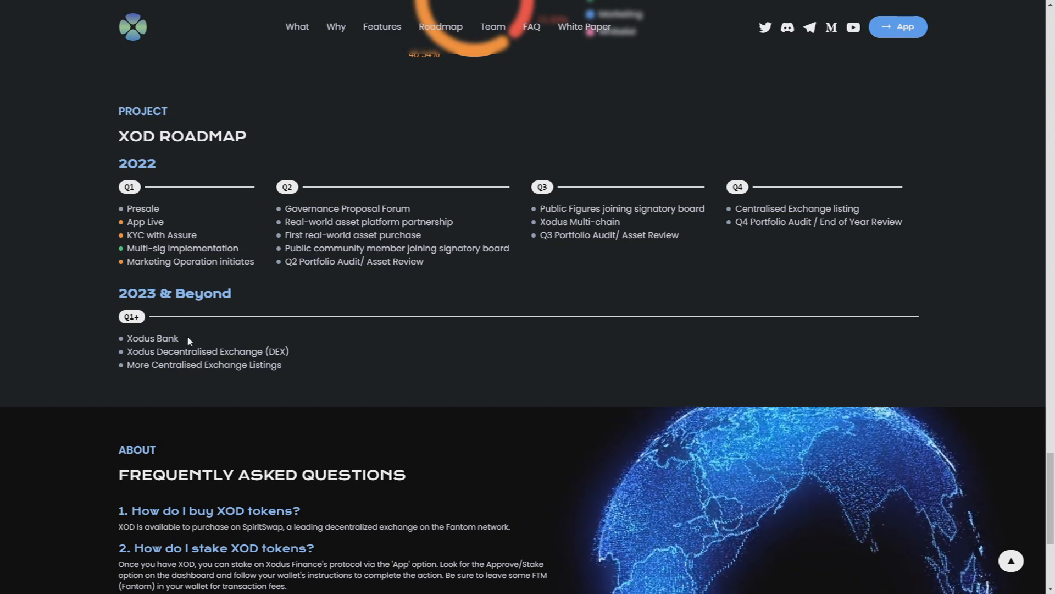
{"action": "mouse_move", "coordinate": [227, 308]}
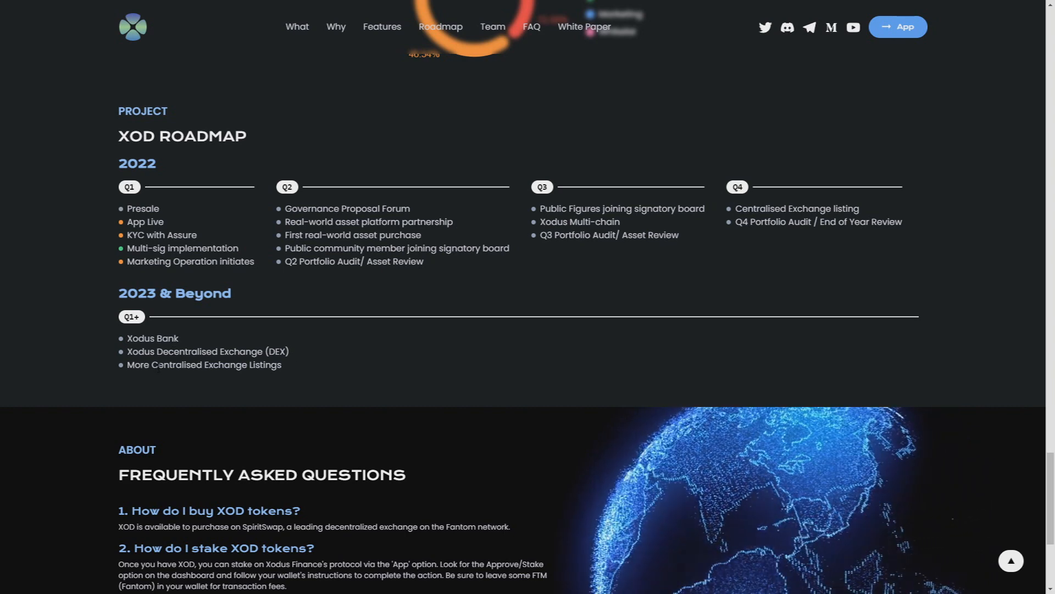
{"action": "scroll", "scroll_direction": "down", "scroll_amount": 3}
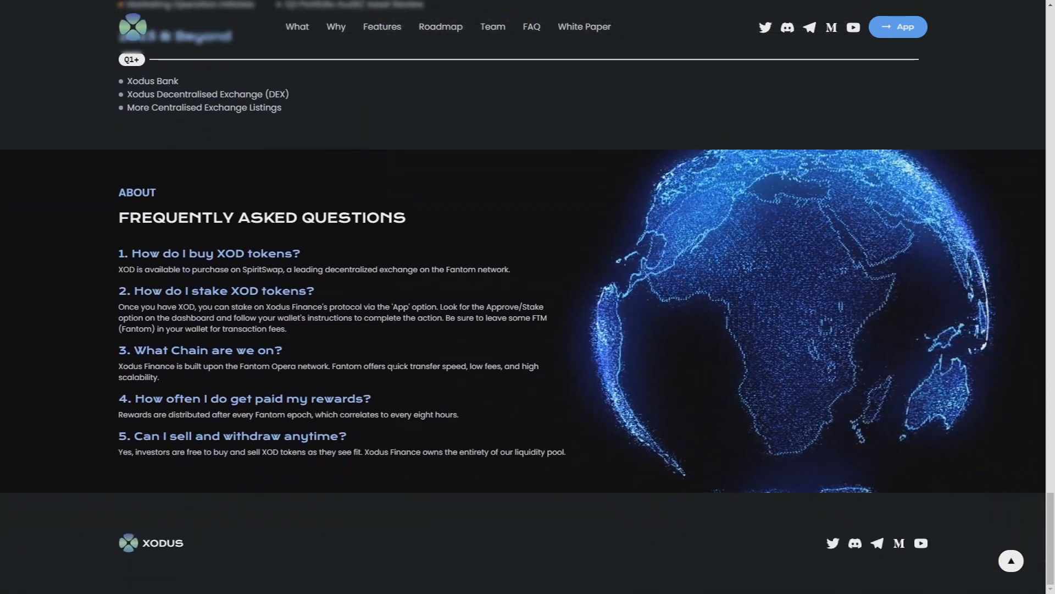
Return up and open the White Paper from the top navigation, landing on its Introduction page
{"action": "scroll", "scroll_direction": "up", "scroll_amount": 3}
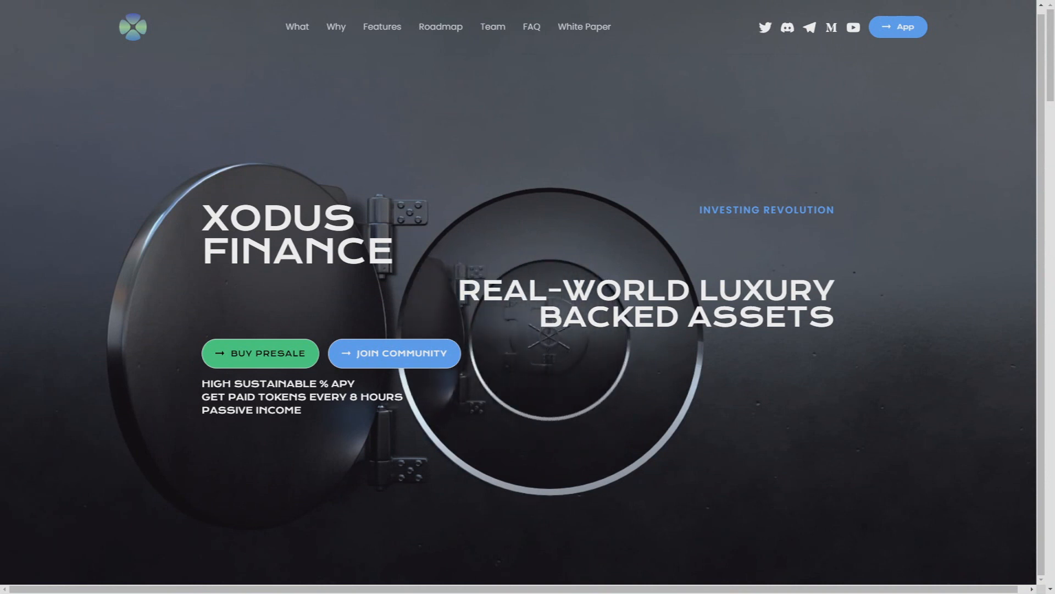
{"action": "left_click", "coordinate": [583, 27]}
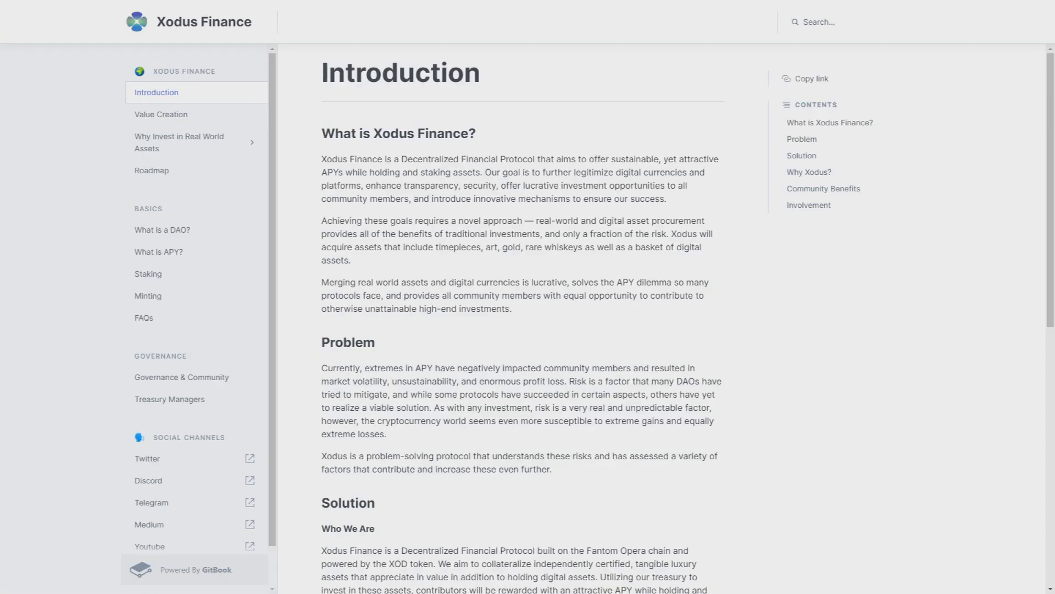
Read down the Introduction and move to the Value Creation page in the GitBook sidebar
{"action": "scroll", "scroll_direction": "down", "scroll_amount": 3}
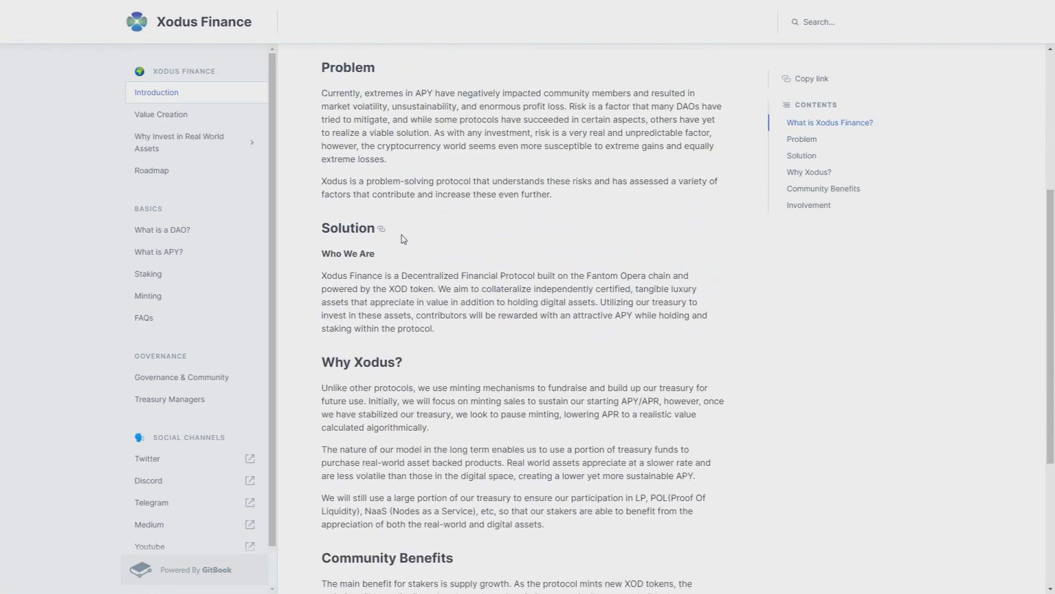
{"action": "scroll", "scroll_direction": "down", "scroll_amount": 3}
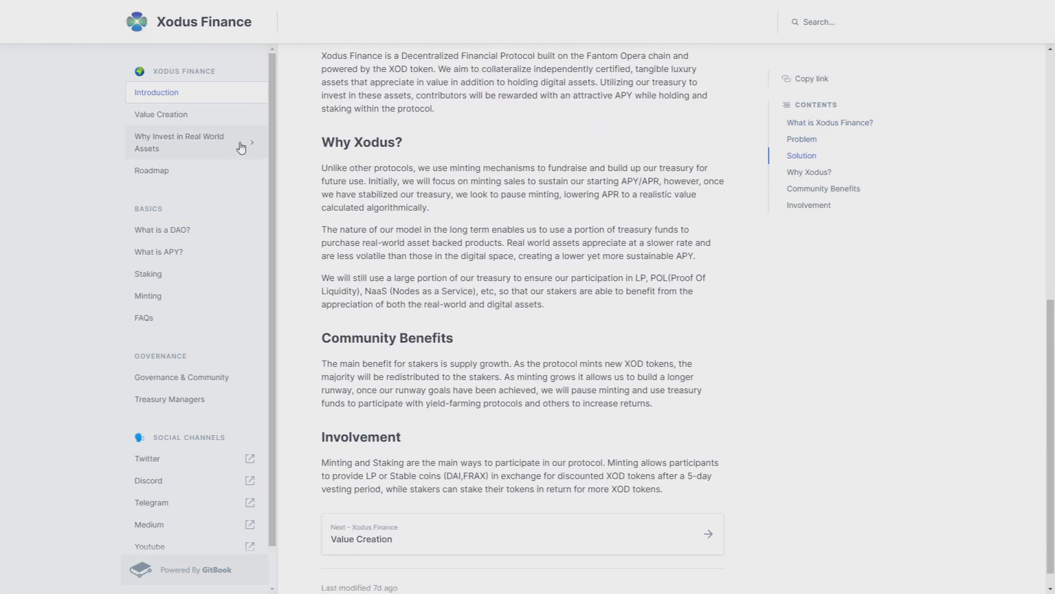
{"action": "left_click", "coordinate": [161, 113]}
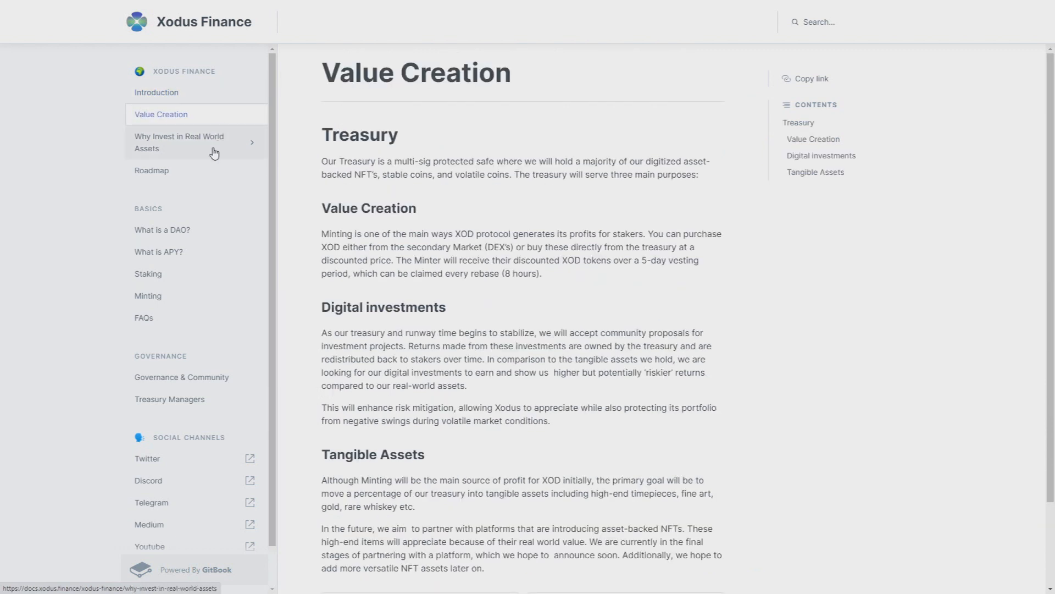
{"action": "scroll", "scroll_direction": "down", "scroll_amount": 3}
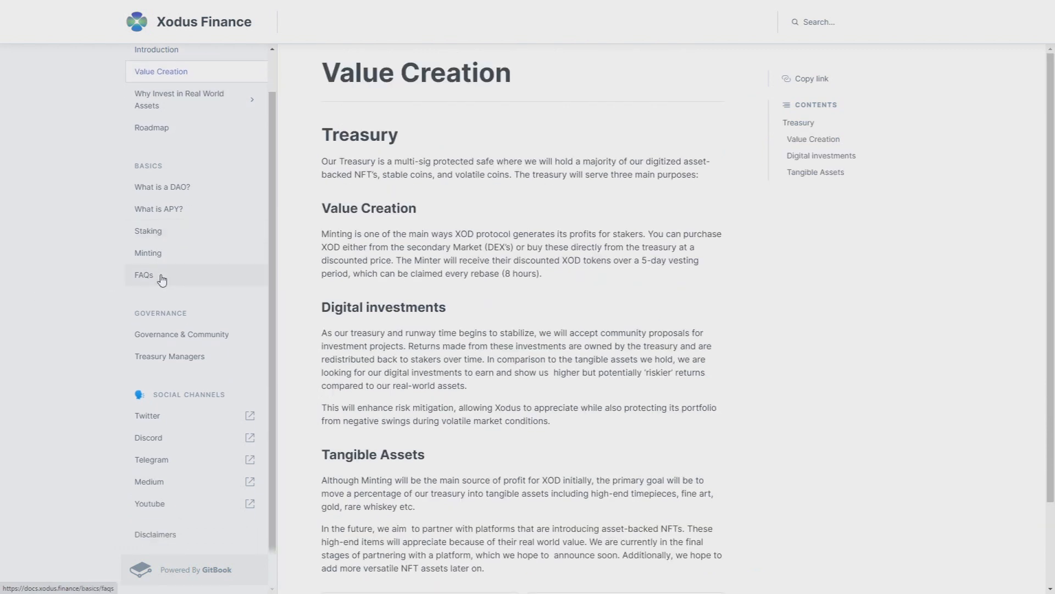
Visit the FAQs page, then the Governance & Community page from the sidebar
{"action": "left_click", "coordinate": [142, 275]}
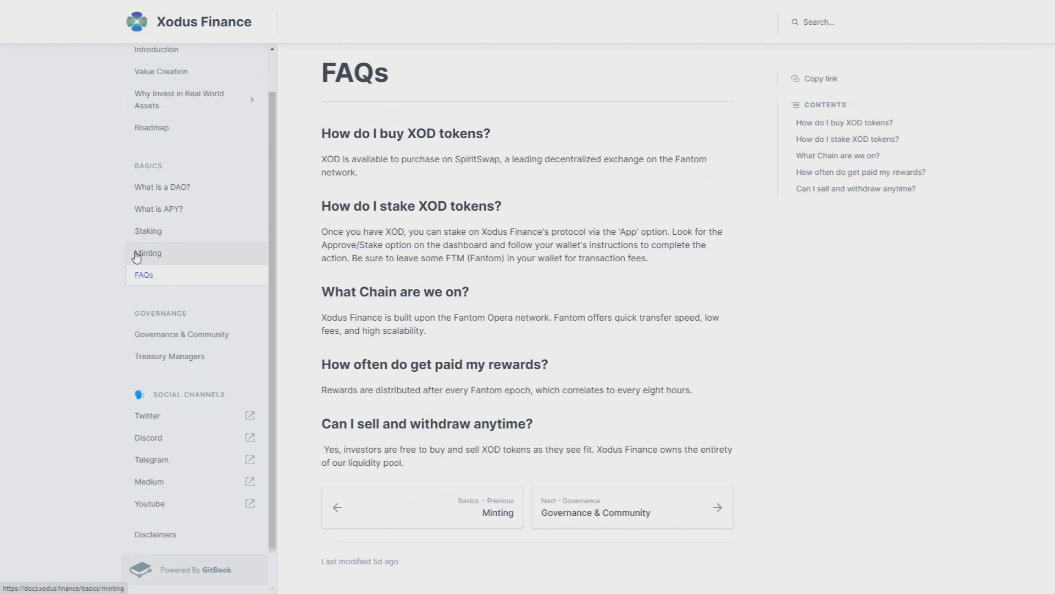
{"action": "left_click", "coordinate": [180, 334]}
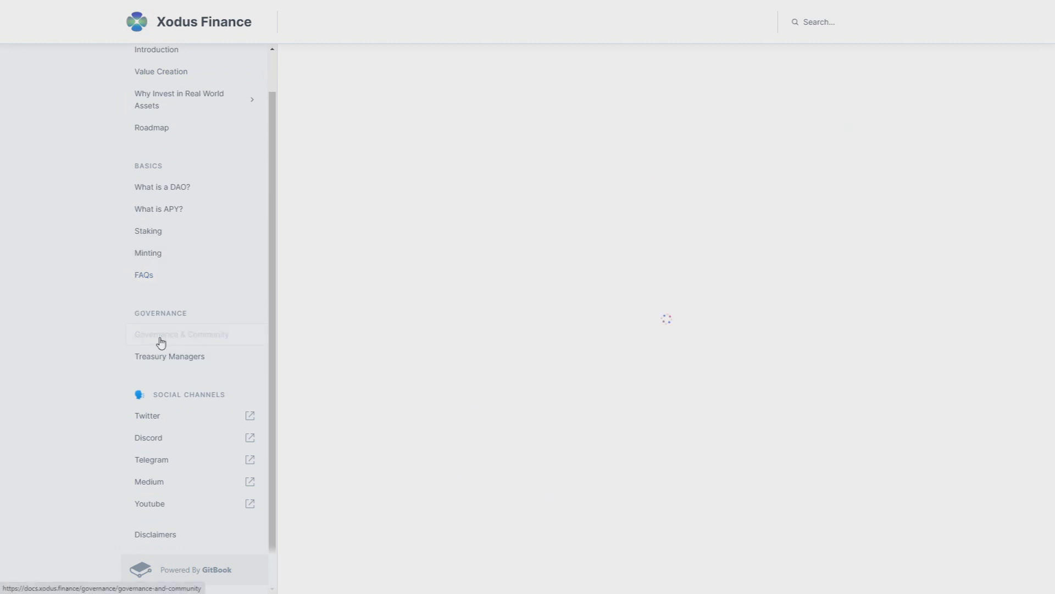
Read Governance & Community, then visit Treasury Managers and the Staking page under Basics
{"action": "left_click", "coordinate": [182, 334]}
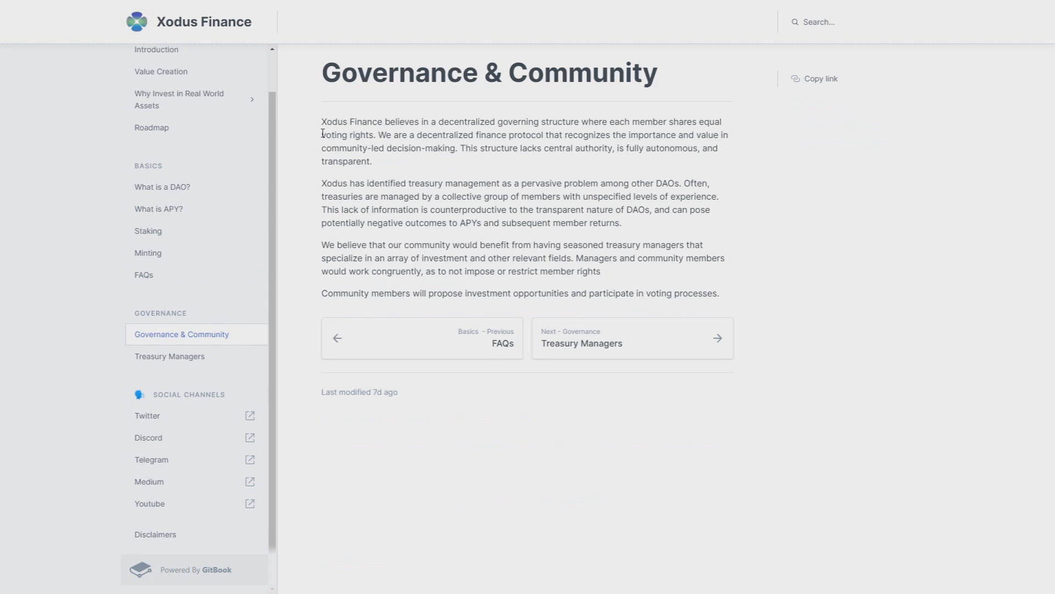
{"action": "mouse_move", "coordinate": [314, 139]}
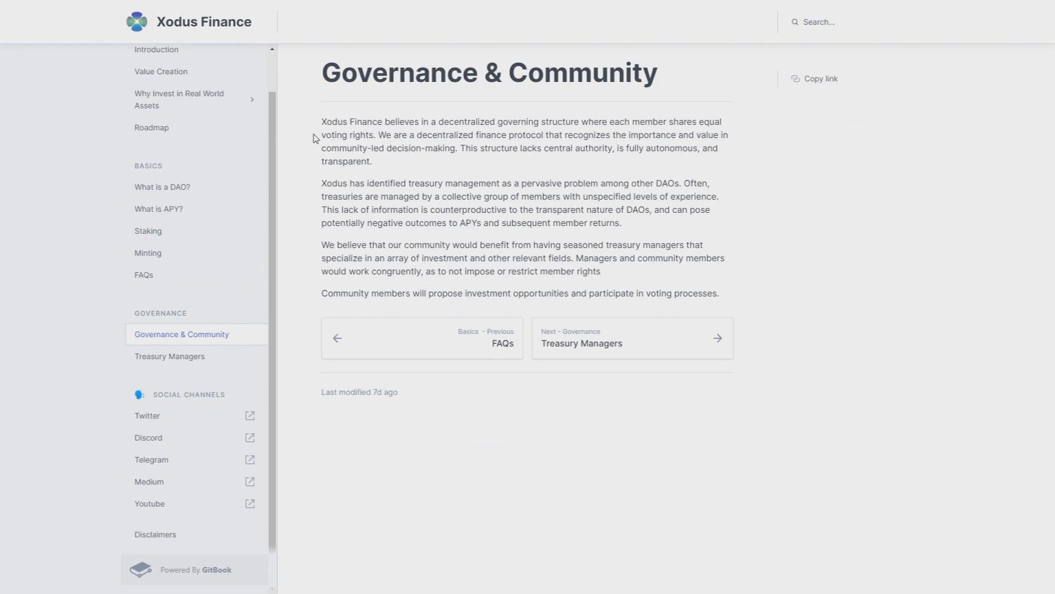
{"action": "mouse_move", "coordinate": [511, 236]}
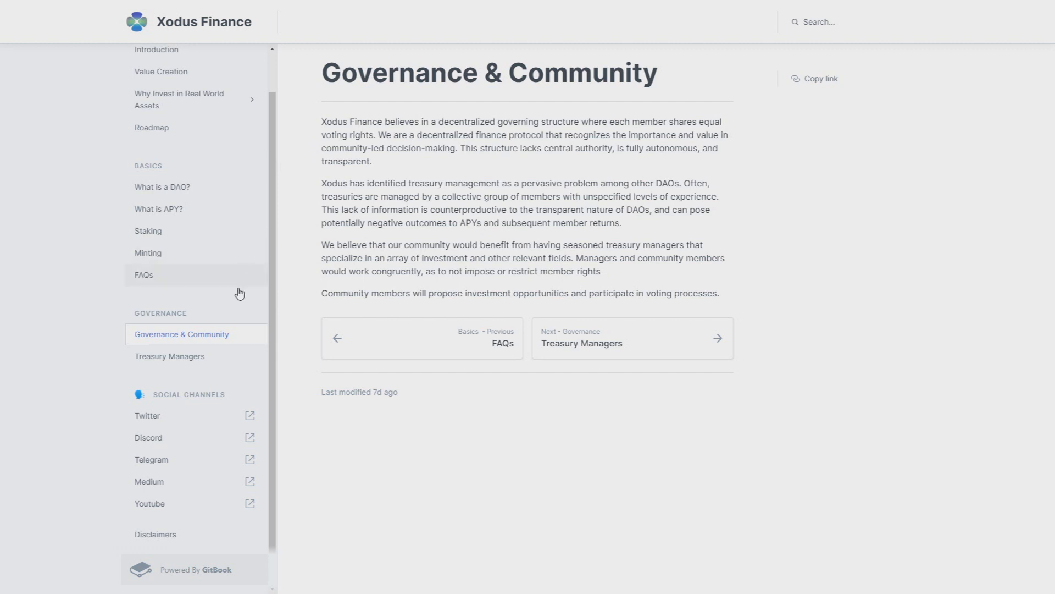
{"action": "left_click", "coordinate": [170, 356]}
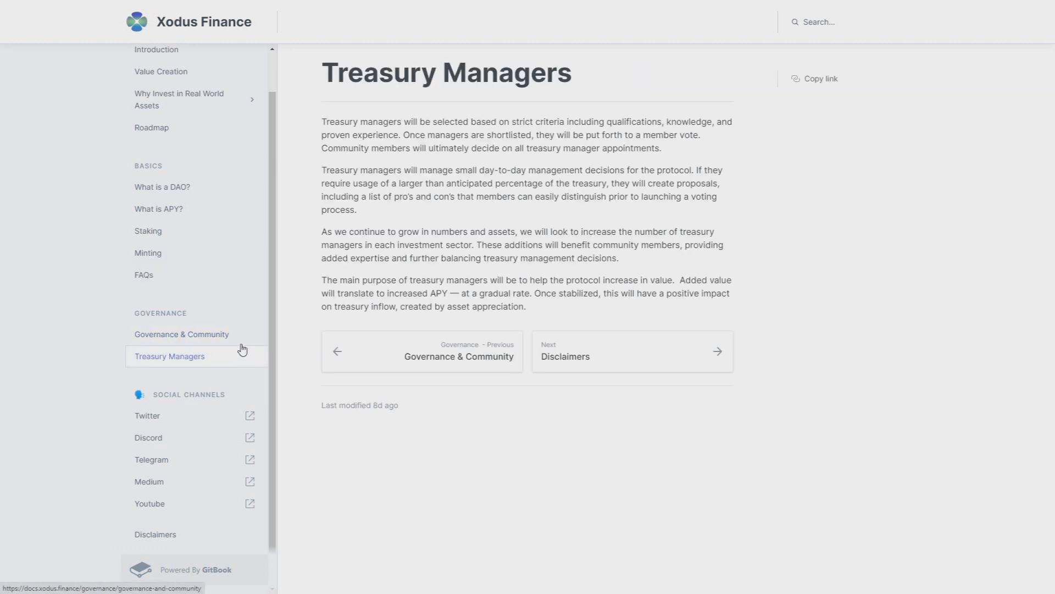
{"action": "left_click", "coordinate": [148, 230]}
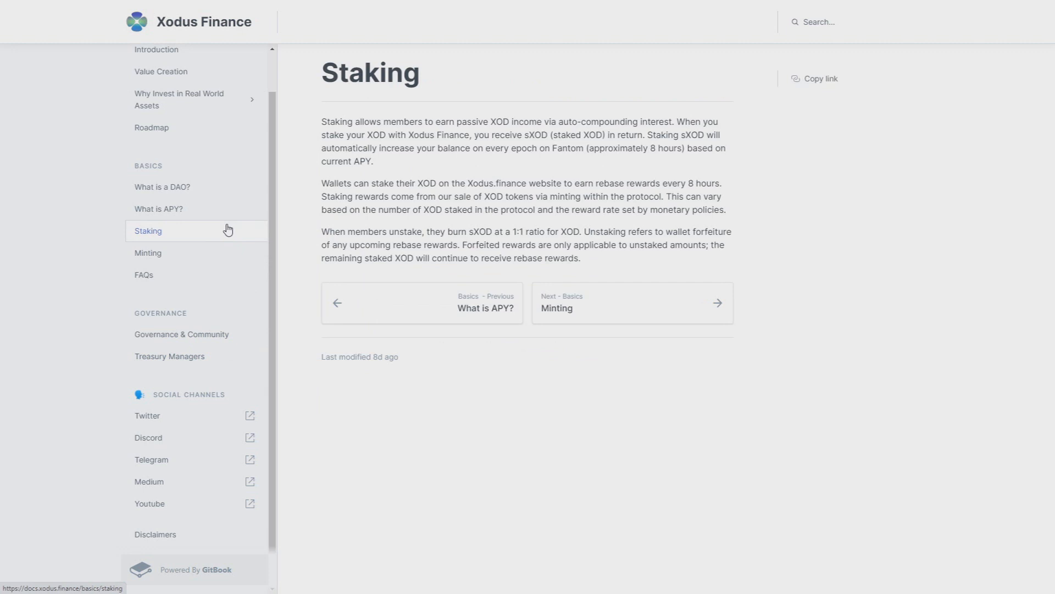
{"action": "mouse_move", "coordinate": [229, 225]}
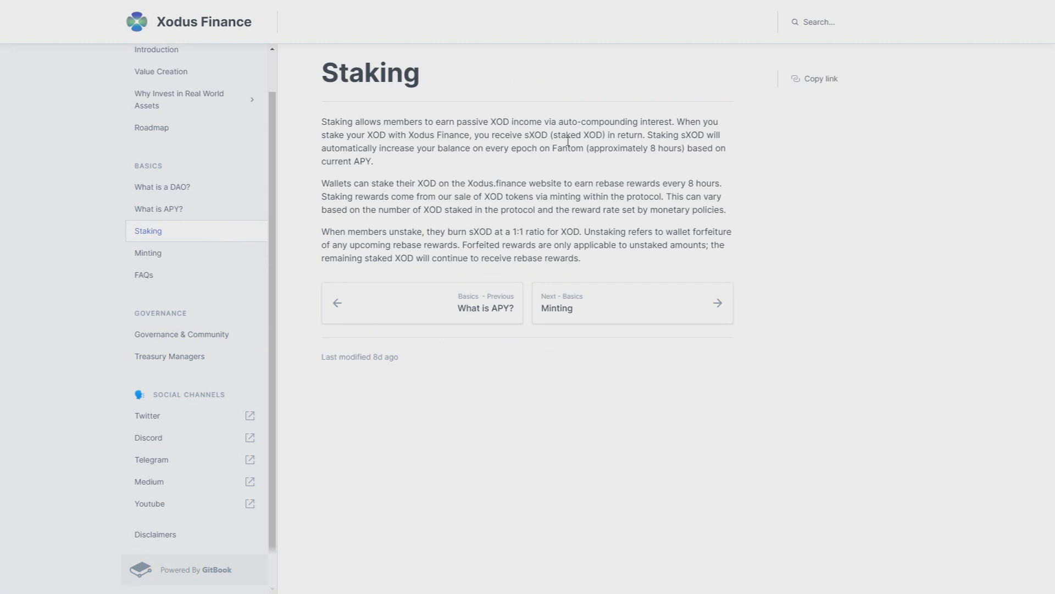
{"action": "mouse_move", "coordinate": [729, 100]}
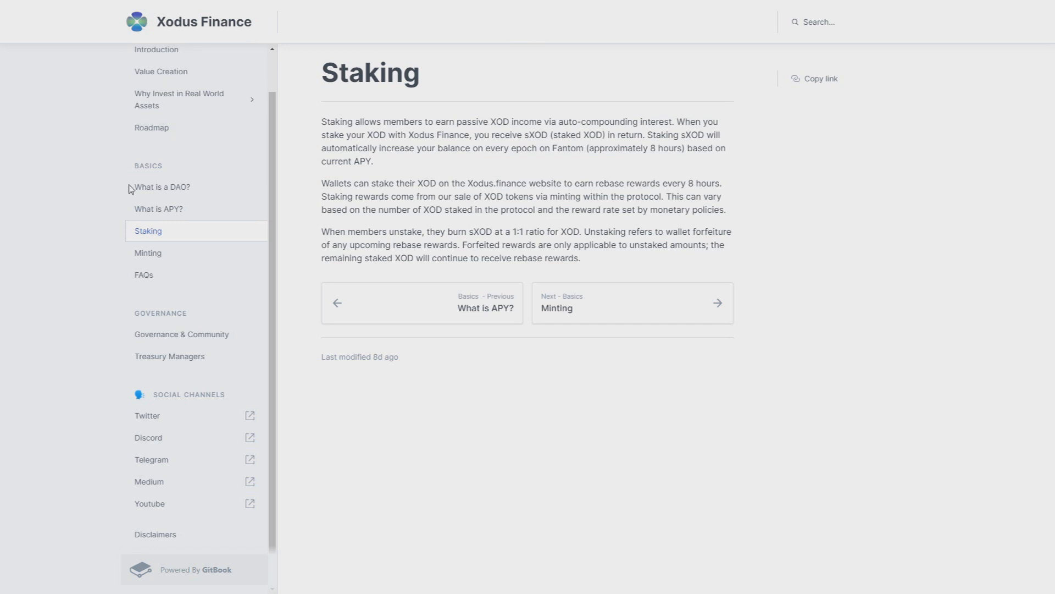
Return to the Treasury Managers page after reviewing Staking
{"action": "left_click", "coordinate": [158, 209]}
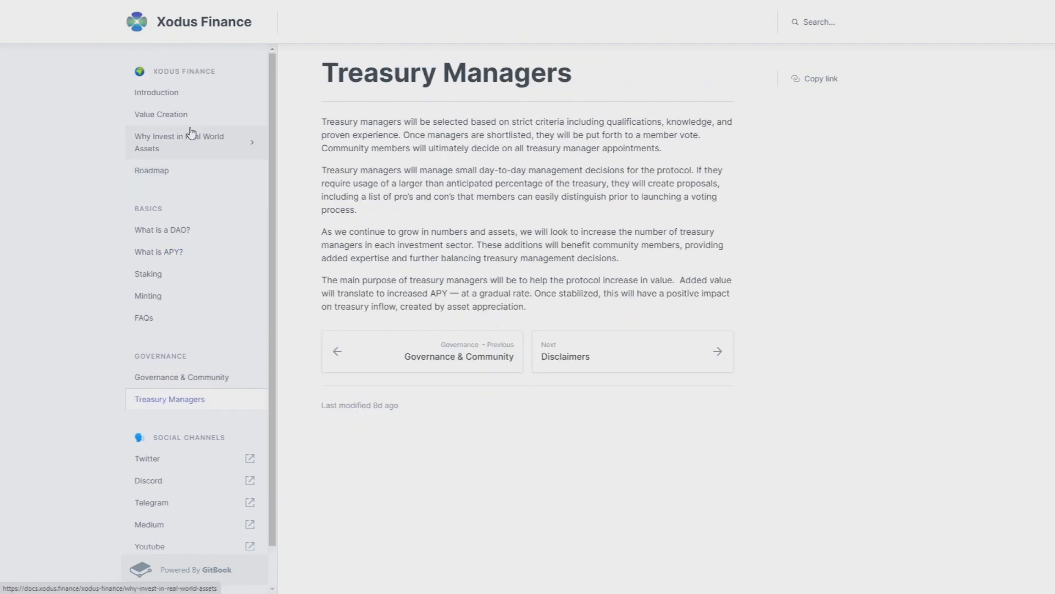
Reopen the Introduction page and scroll the sidebar toward the social channels
{"action": "left_click", "coordinate": [156, 93]}
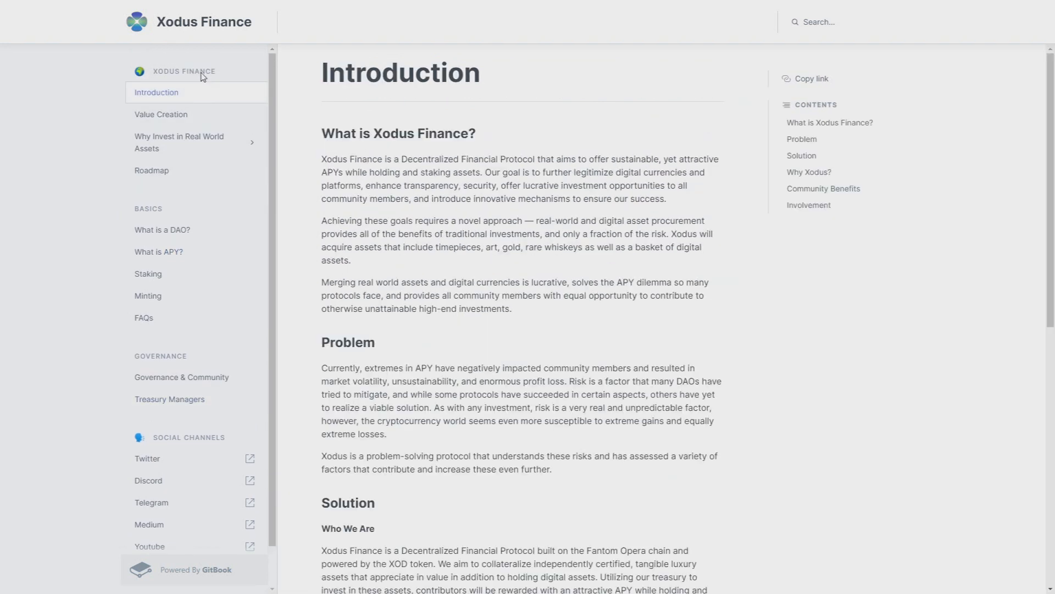
{"action": "mouse_move", "coordinate": [217, 79]}
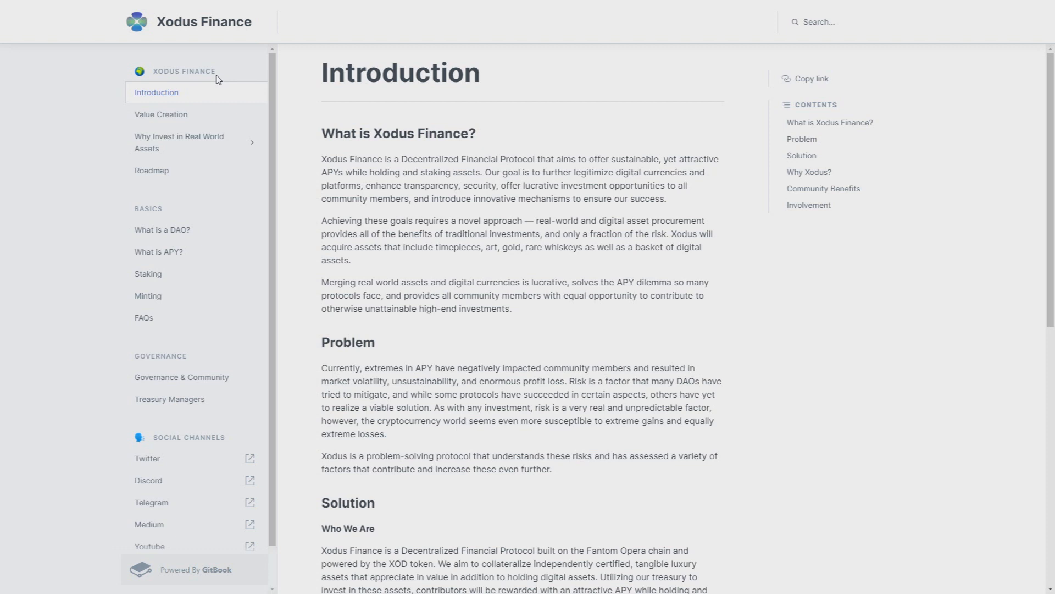
{"action": "mouse_move", "coordinate": [143, 317]}
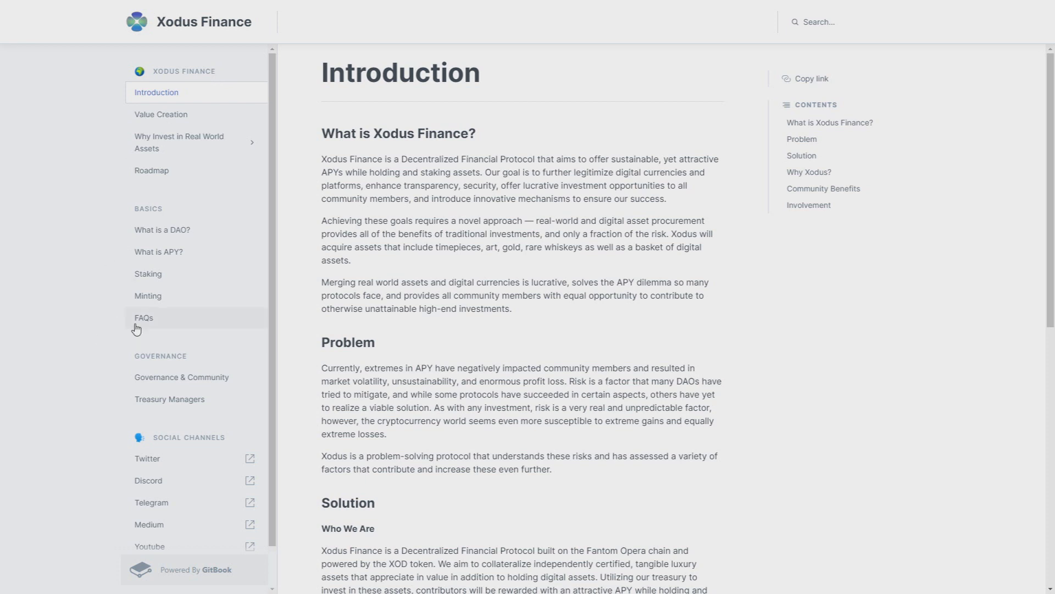
{"action": "scroll", "scroll_direction": "down", "scroll_amount": 3}
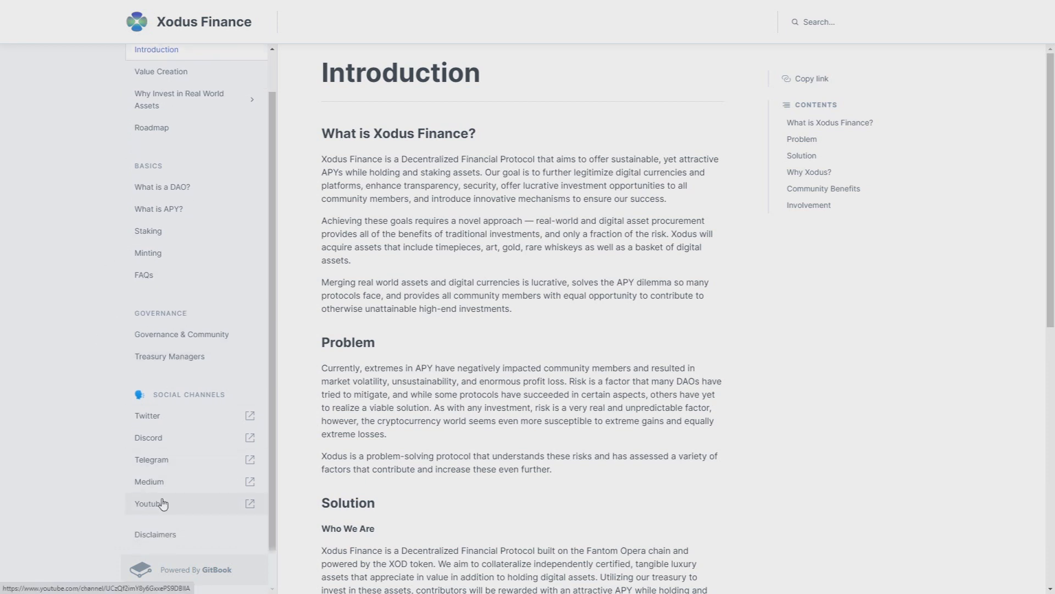